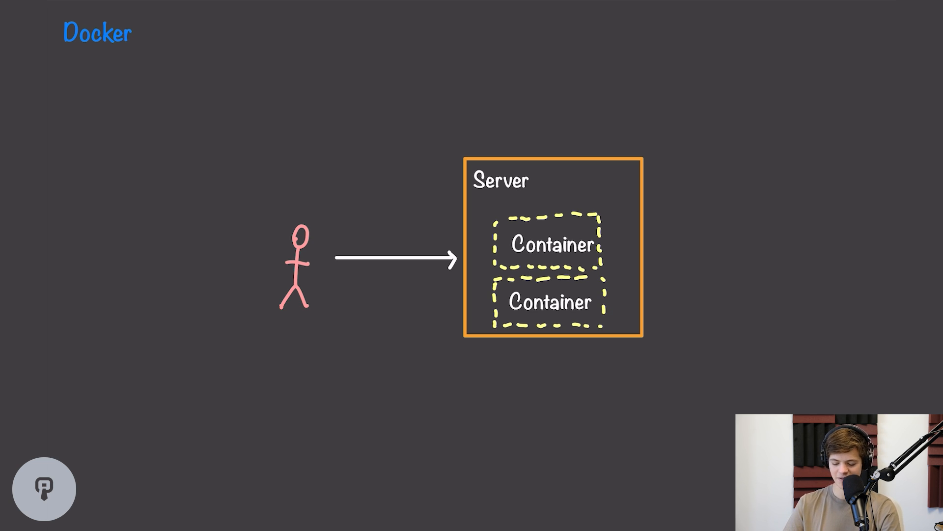
{"action": "mouse_move", "coordinate": [614, 249]}
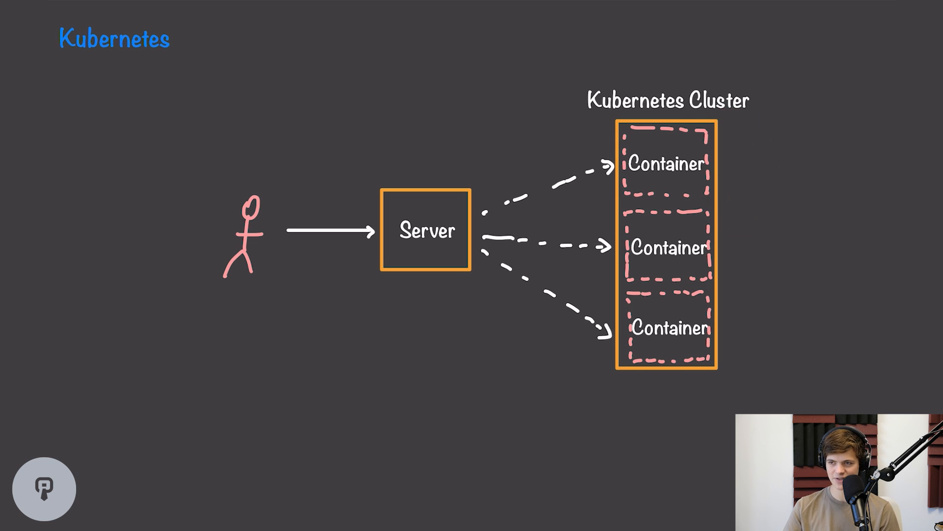
{"action": "mouse_move", "coordinate": [615, 210]}
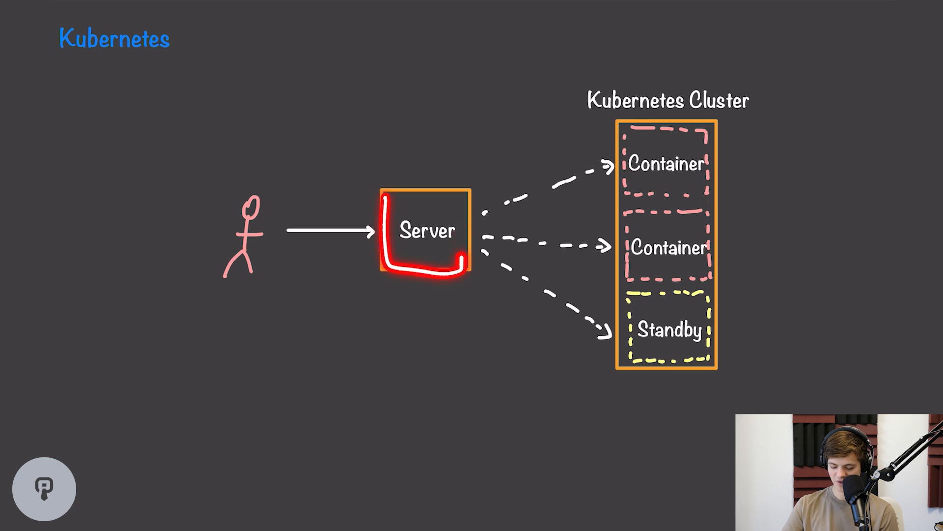
Change the cluster's third pink Container box into a yellow dashed box labelled Standby.
{"action": "left_click", "coordinate": [426, 230]}
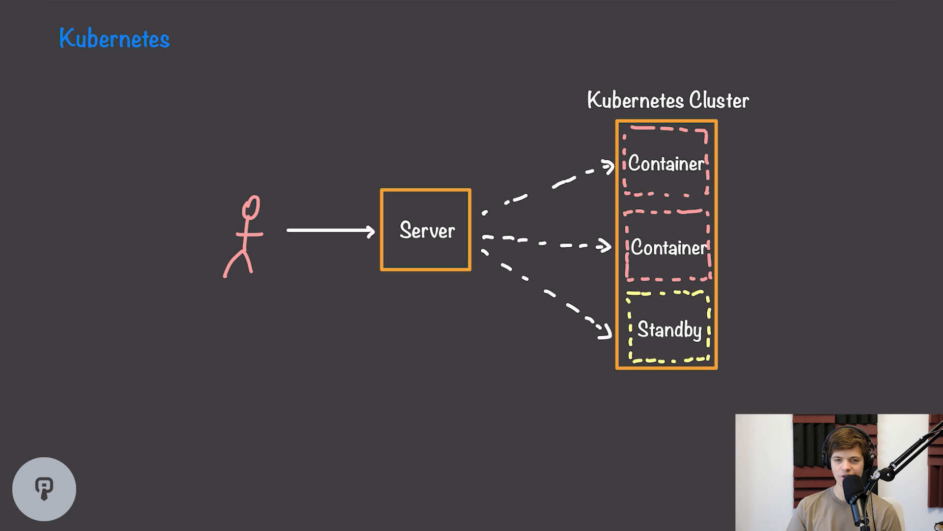
{"action": "mouse_move", "coordinate": [386, 201]}
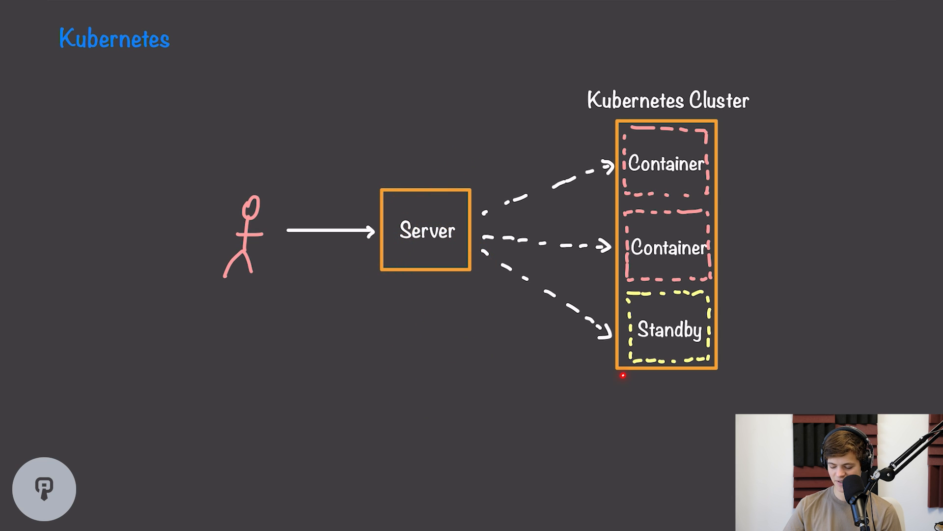
{"action": "mouse_move", "coordinate": [633, 293]}
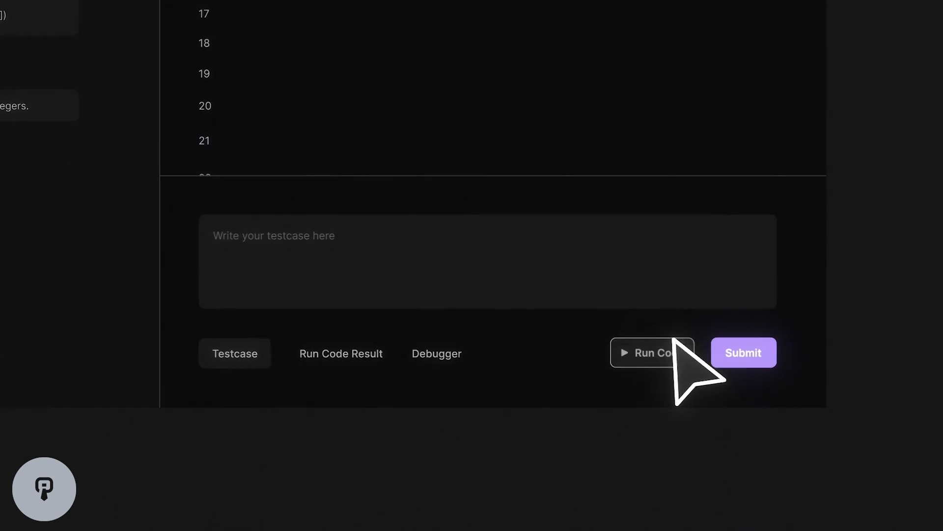
Run the solution against the test case, getting Success with 50 ms runtime and 1 MB memory.
{"action": "left_click", "coordinate": [743, 352]}
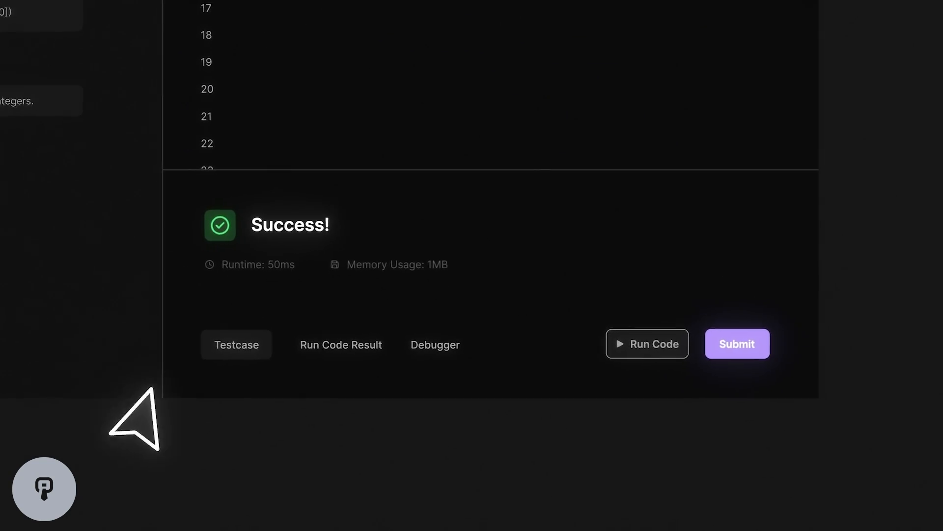